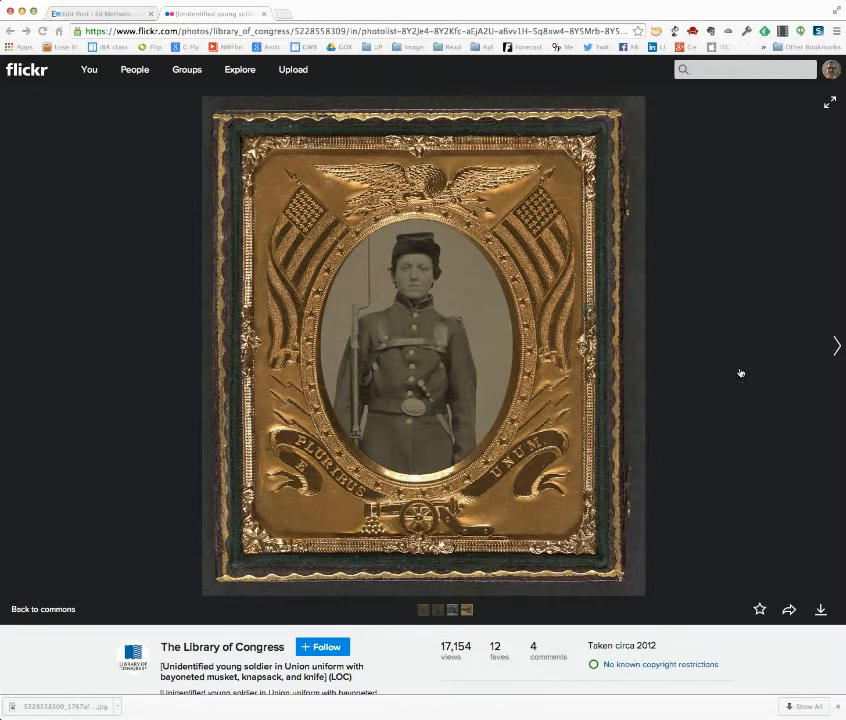
# - Select the soldier photo's full bracketed title on the Flickr page
pyautogui.scroll(-3)
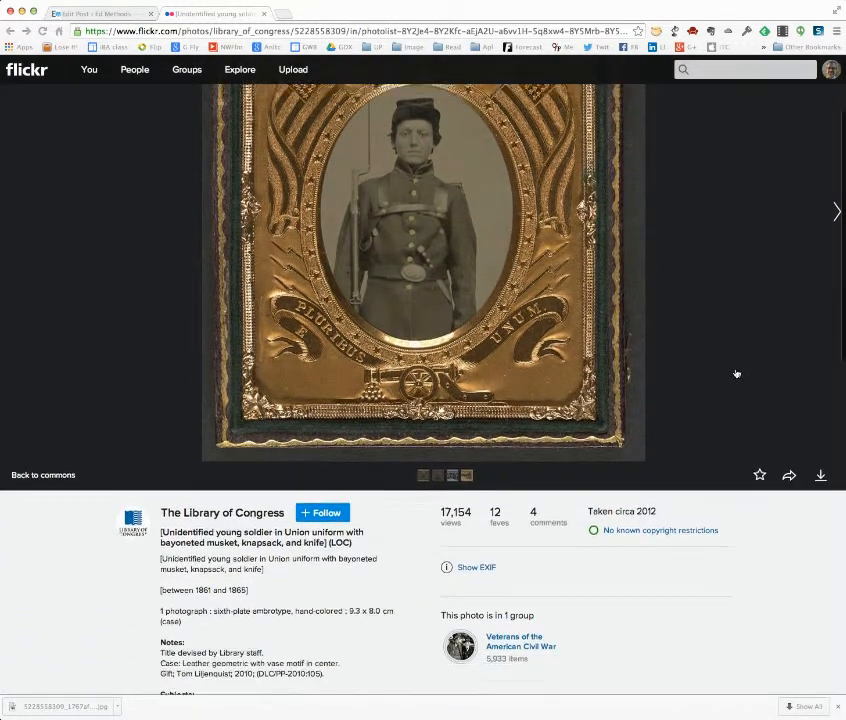
pyautogui.scroll(-3)
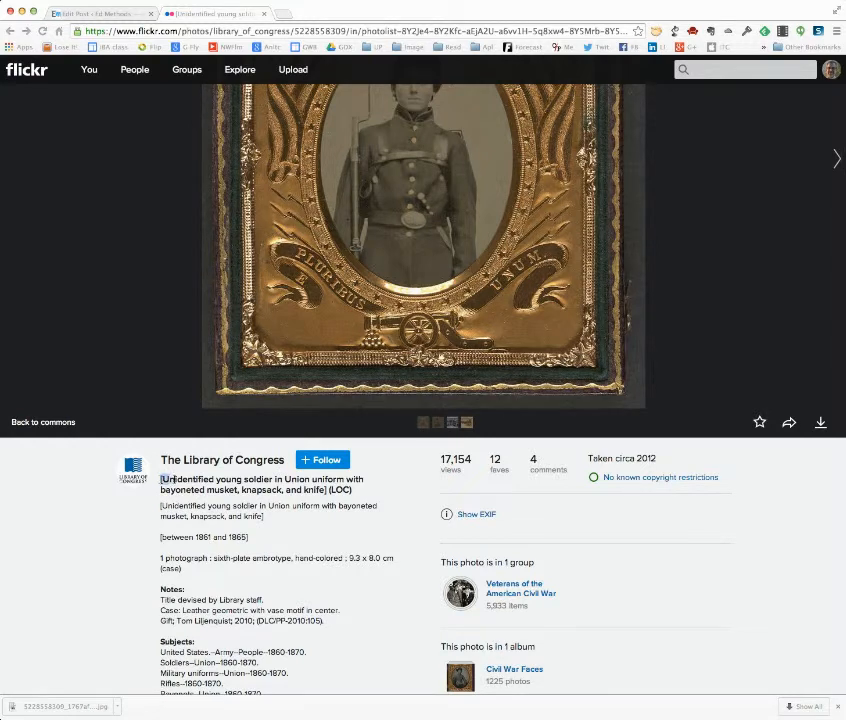
pyautogui.tripleClick(250, 479)
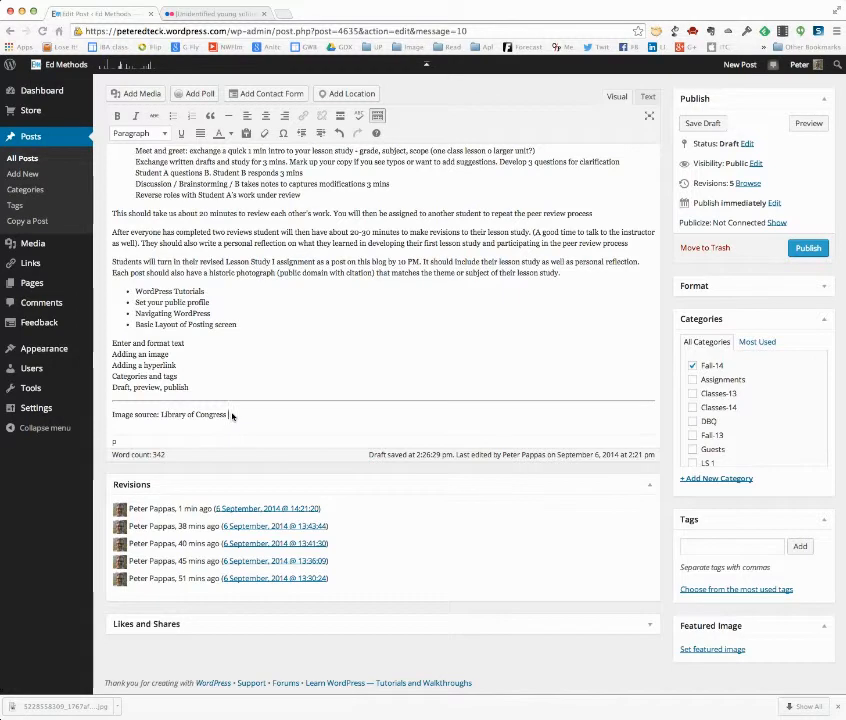
# - Enter the title '[Unidentified young soldier in Union uniform with bayoneted musket…' below the image-source line
pyautogui.write('[Unidentified young soldier in Union uniform with bayoneted musket, knapsack, and knife]')
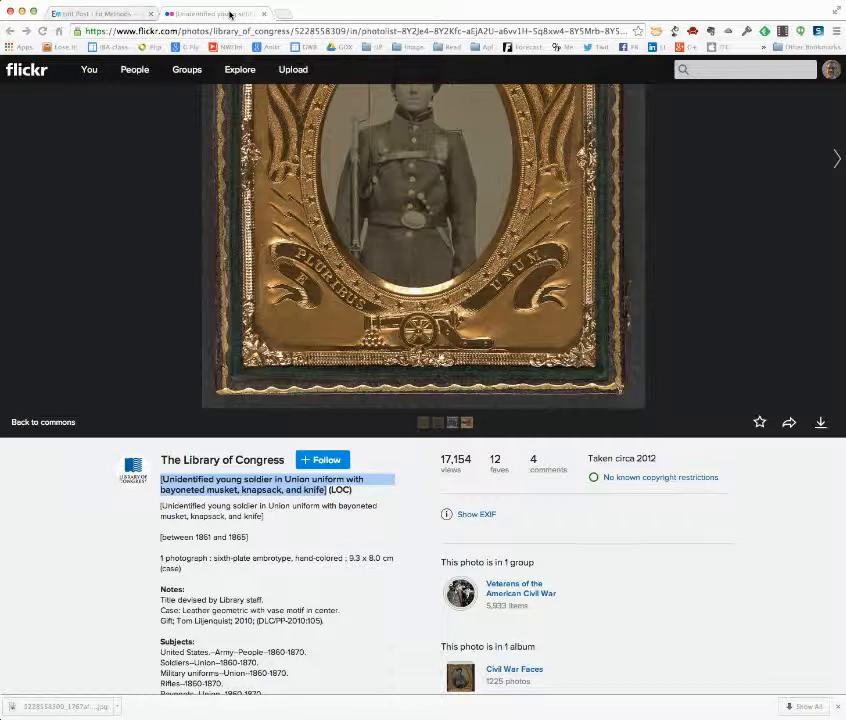
# - Scroll the Flickr photo page down to the Persistent URL details
pyautogui.scroll(-3)
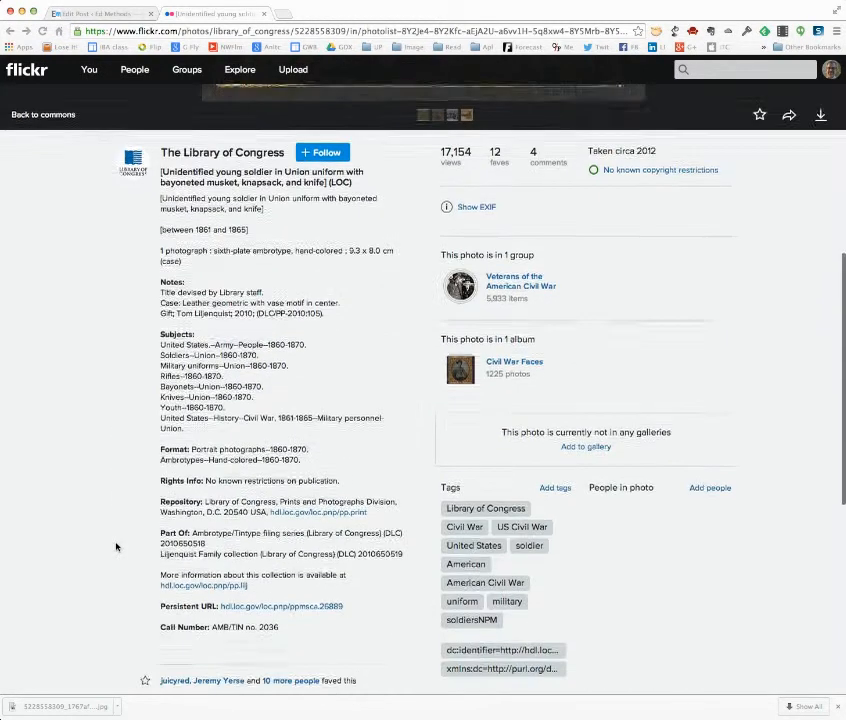
pyautogui.scroll(-3)
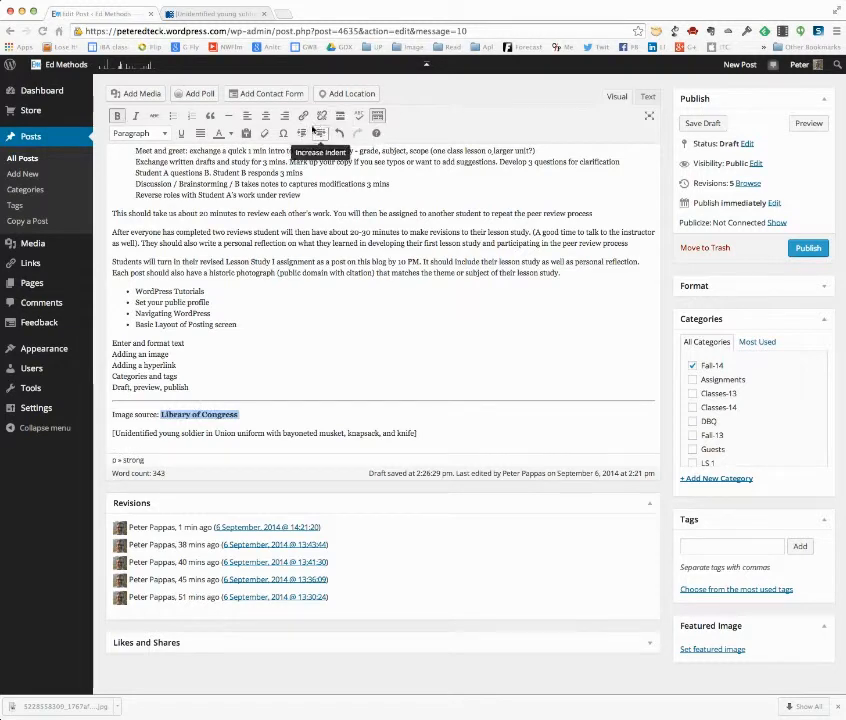
# - Link 'Library of Congress' to the photo's loc.gov record URL
pyautogui.click(304, 115)
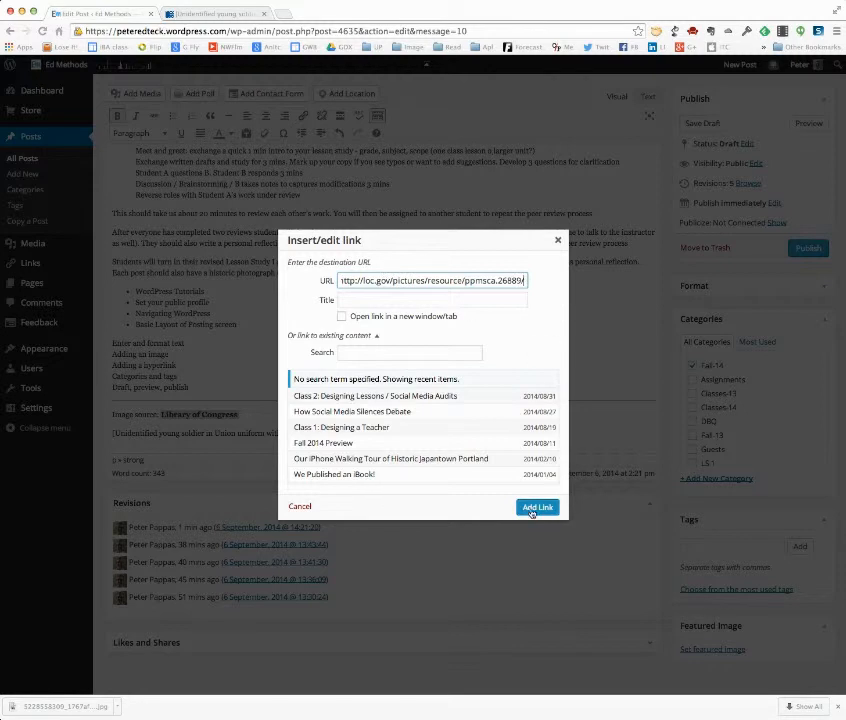
pyautogui.click(537, 507)
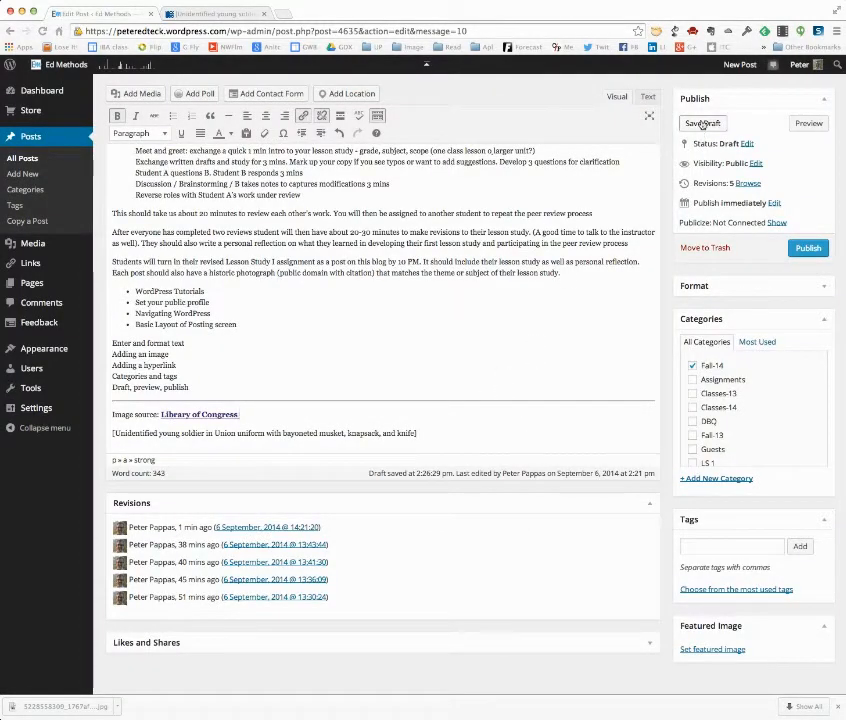
# - Save the post draft and open its preview
pyautogui.click(703, 123)
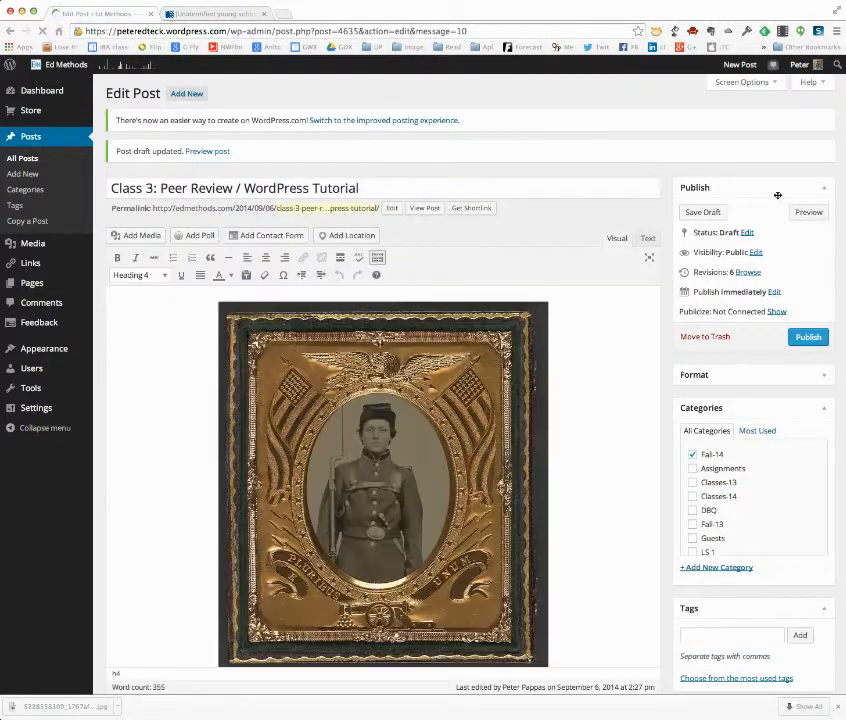
pyautogui.click(808, 212)
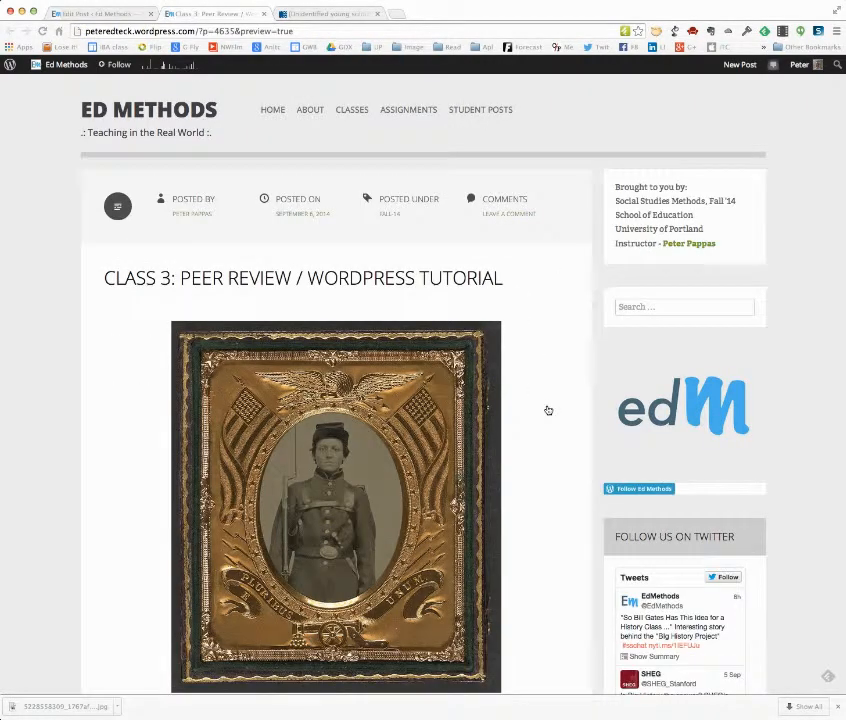
# - Follow the preview's Library of Congress link to the photo's loc.gov record
pyautogui.scroll(-3)
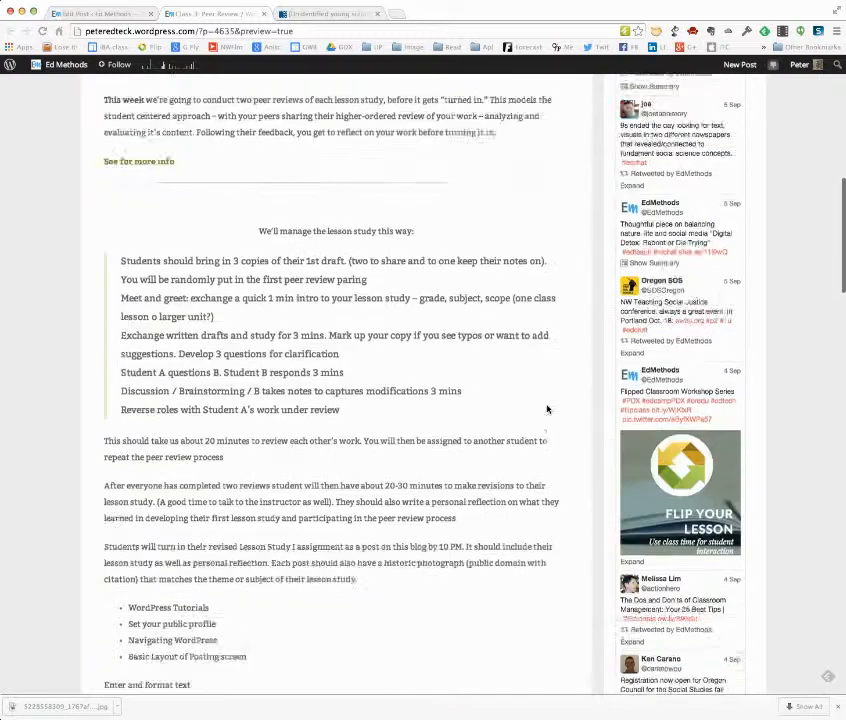
pyautogui.scroll(-3)
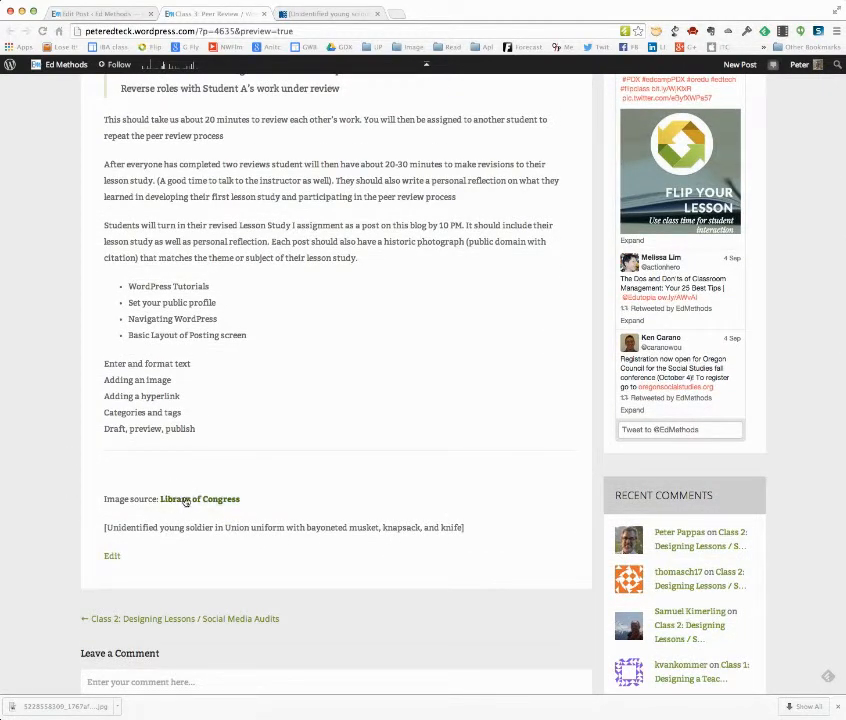
pyautogui.click(199, 499)
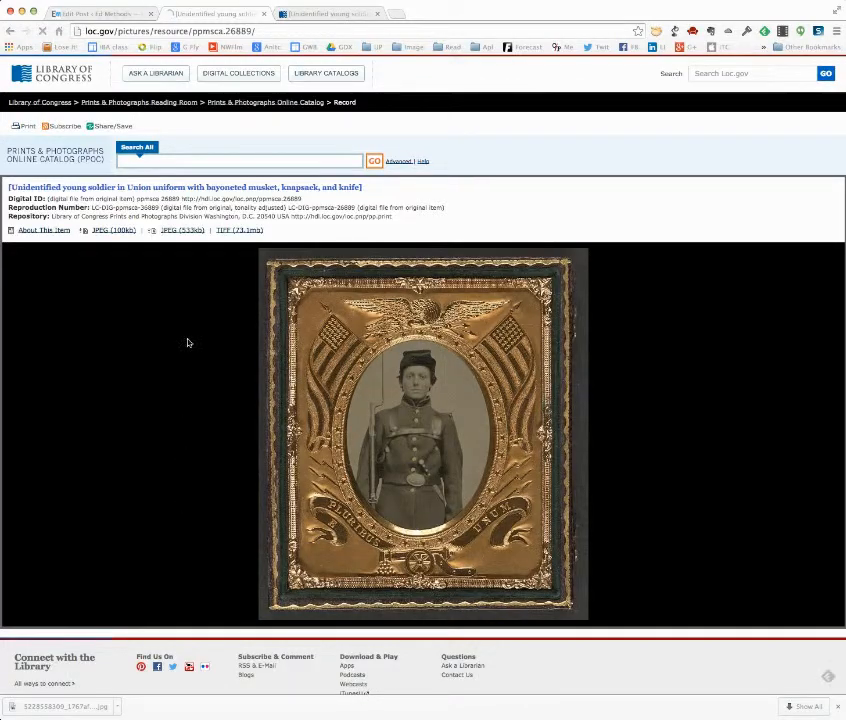